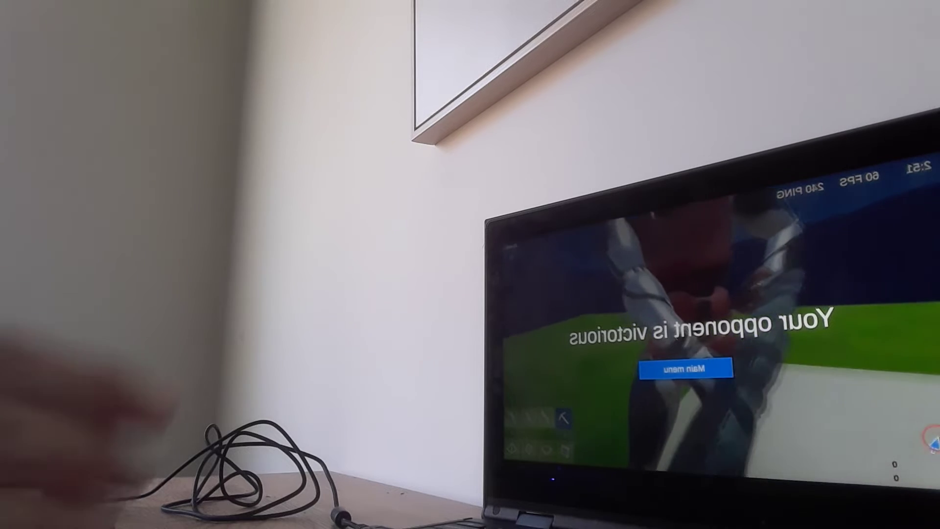
- Leave the 'Your opponent is victorious' defeat screen via the Main menu button
{"action": "left_click", "coordinate": [685, 368]}
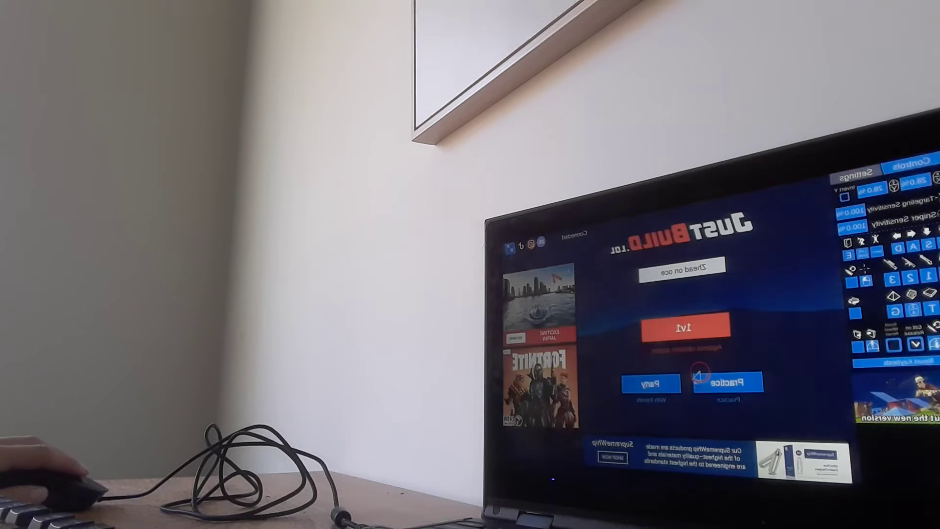